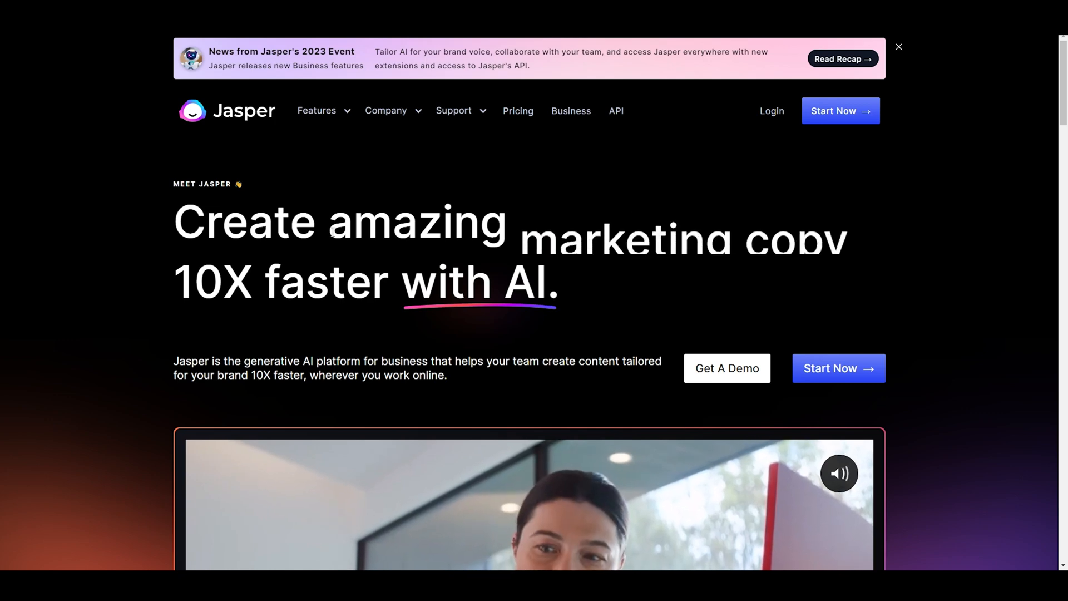
Reach the 'What amazing content will you create with AI?' section showing Social Media examples.
{"action": "left_click", "coordinate": [898, 46]}
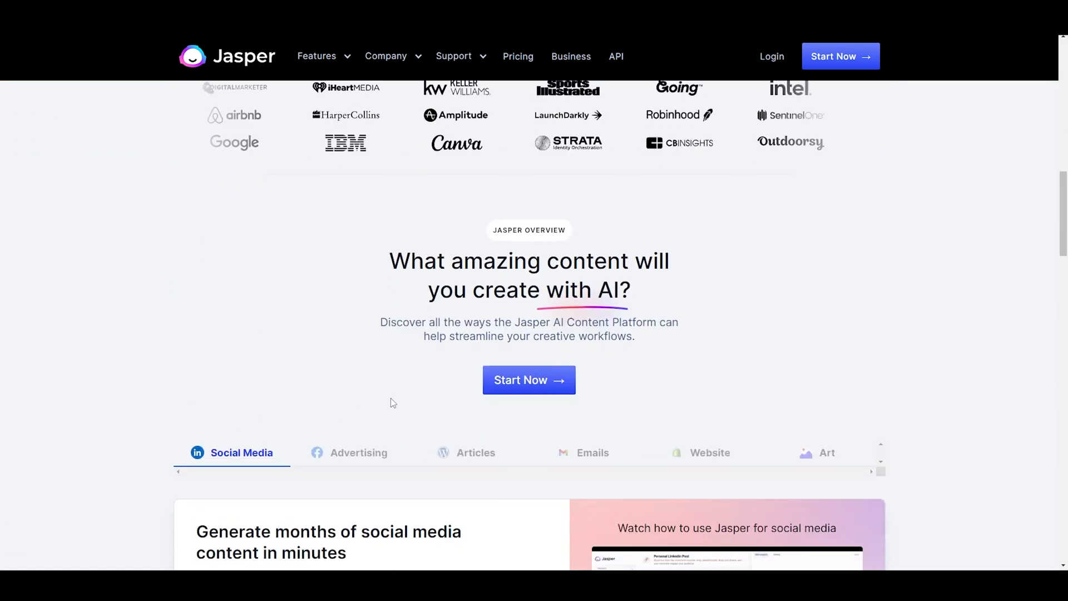
Scroll to reveal the full Social Media panel with demo video and Chrome extension tip.
{"action": "scroll", "scroll_direction": "down", "scroll_amount": 3}
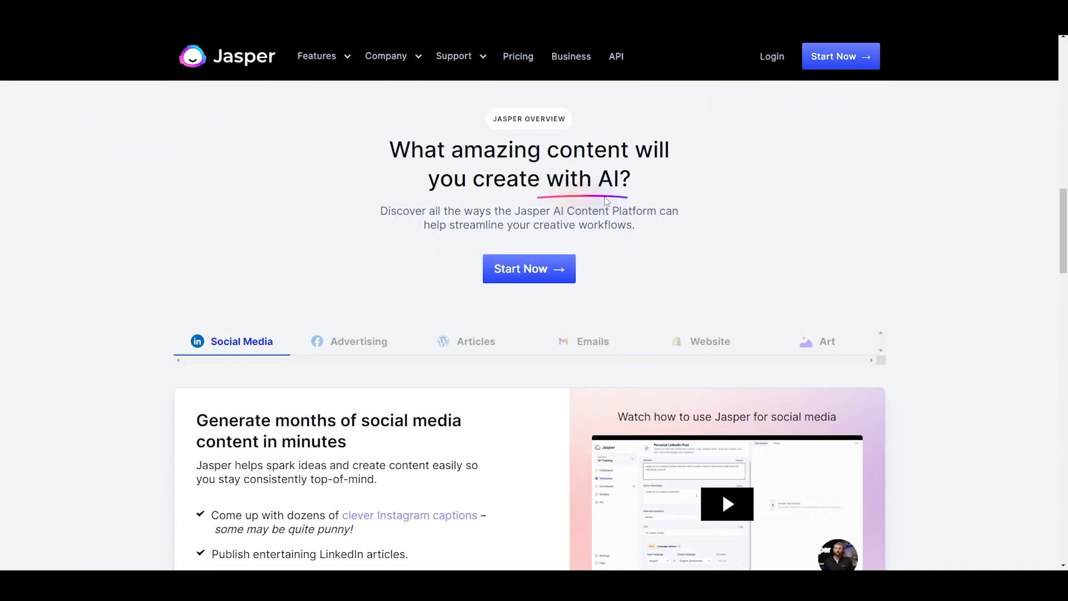
{"action": "scroll", "scroll_direction": "down", "scroll_amount": 3}
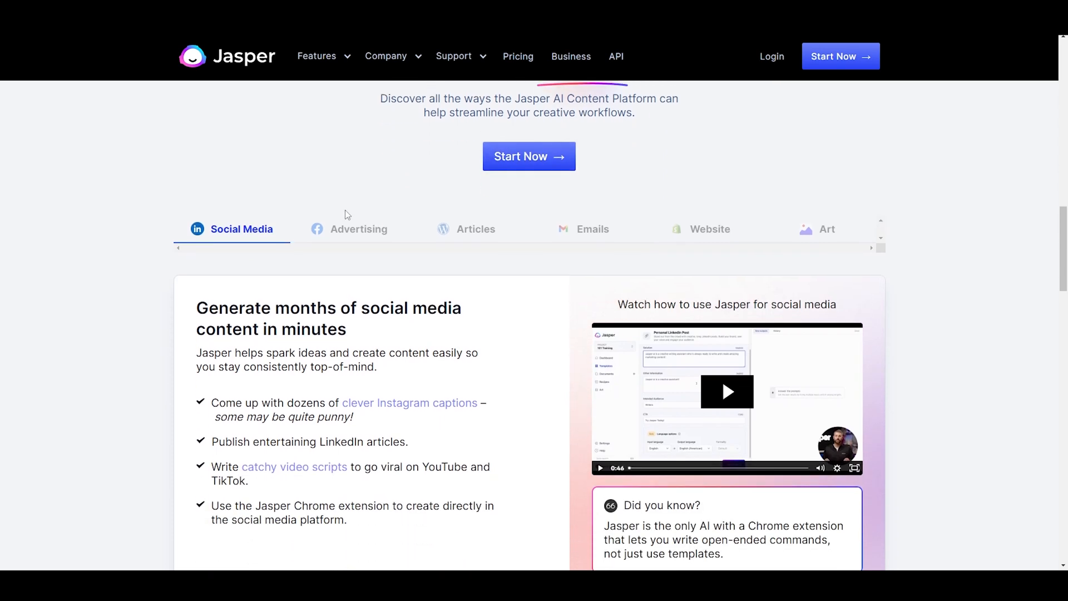
{"action": "scroll", "scroll_direction": "down", "scroll_amount": 3}
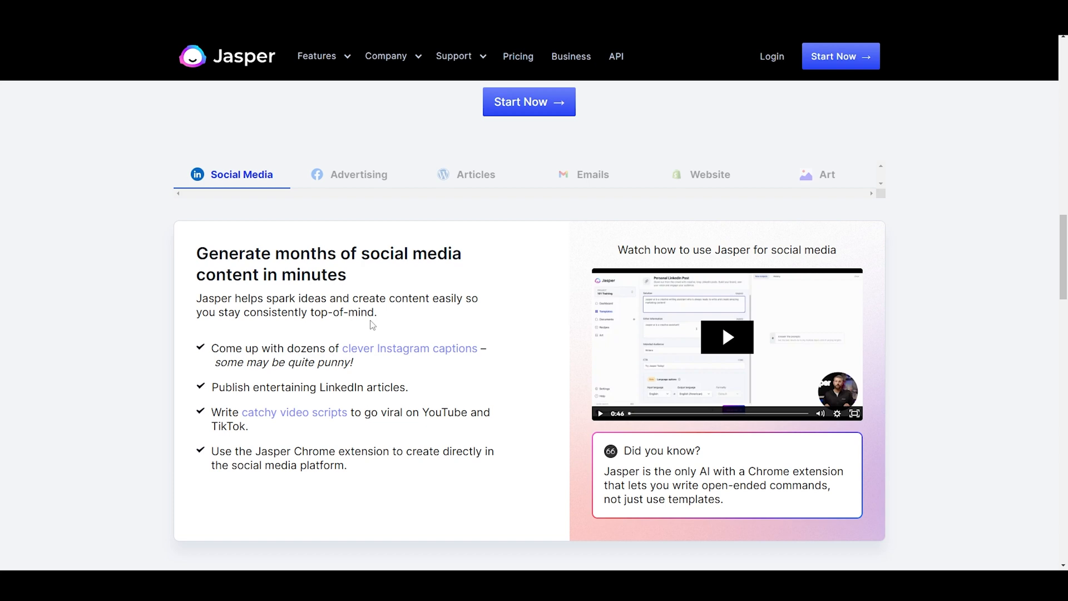
View the Advertising, Articles, Emails and Website use cases, ending on Art.
{"action": "left_click", "coordinate": [359, 174]}
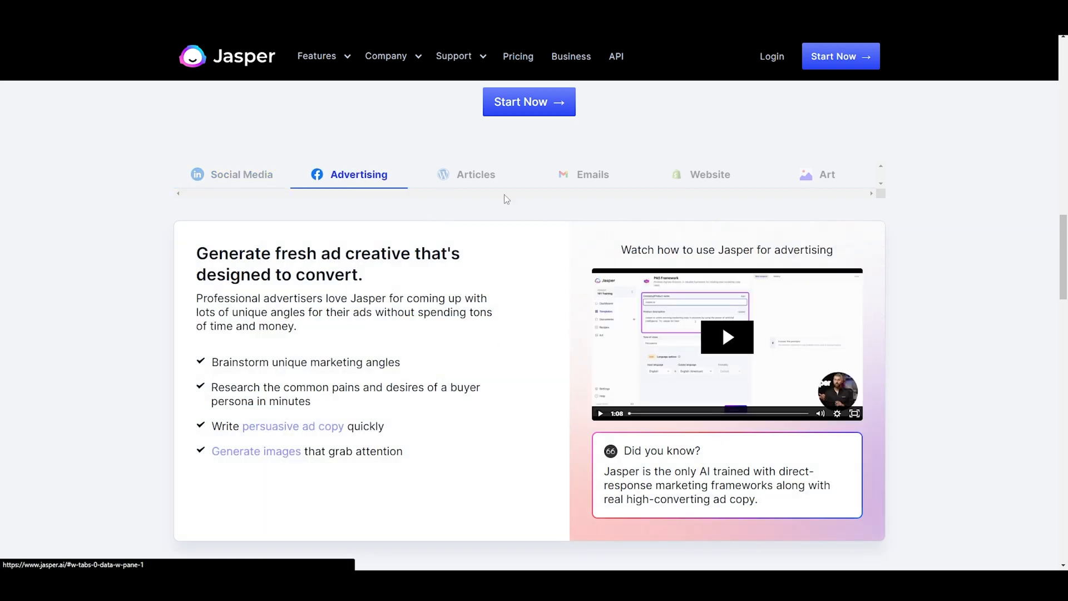
{"action": "left_click", "coordinate": [476, 173]}
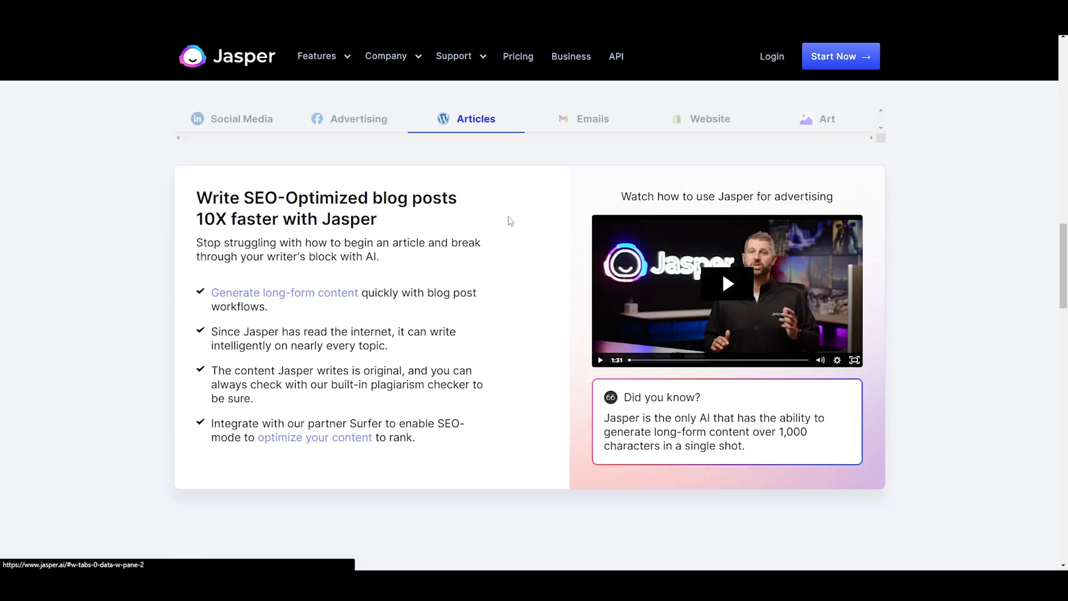
{"action": "left_click", "coordinate": [592, 119]}
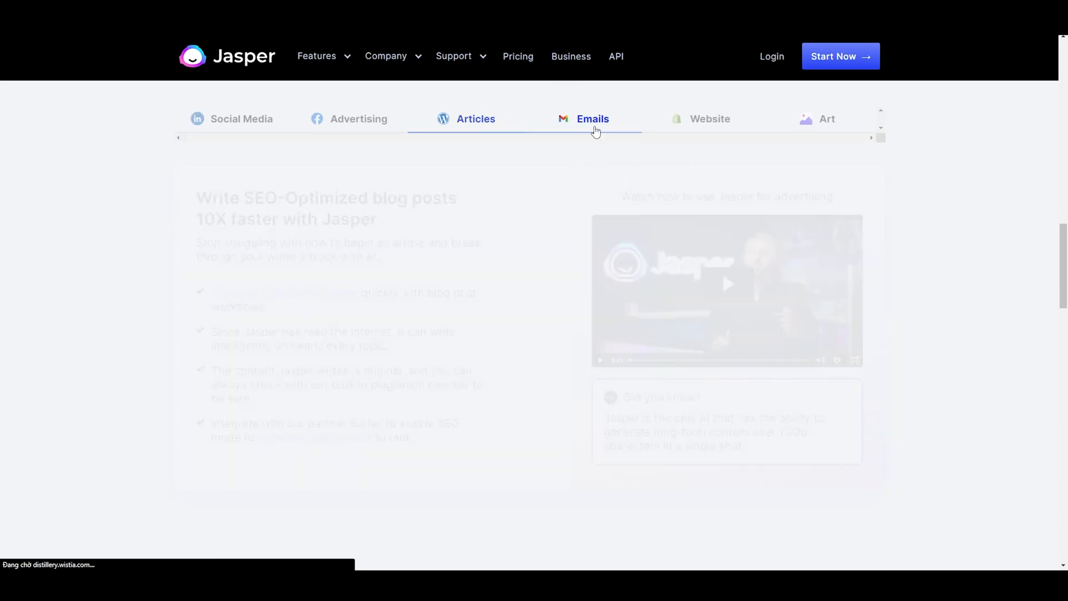
{"action": "left_click", "coordinate": [592, 119]}
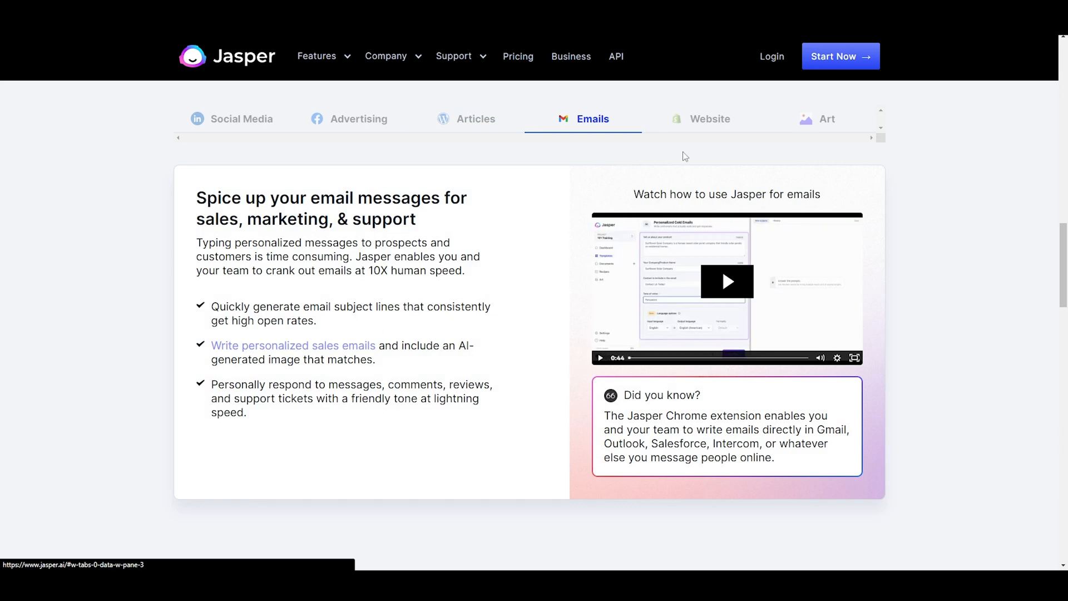
{"action": "left_click", "coordinate": [708, 119]}
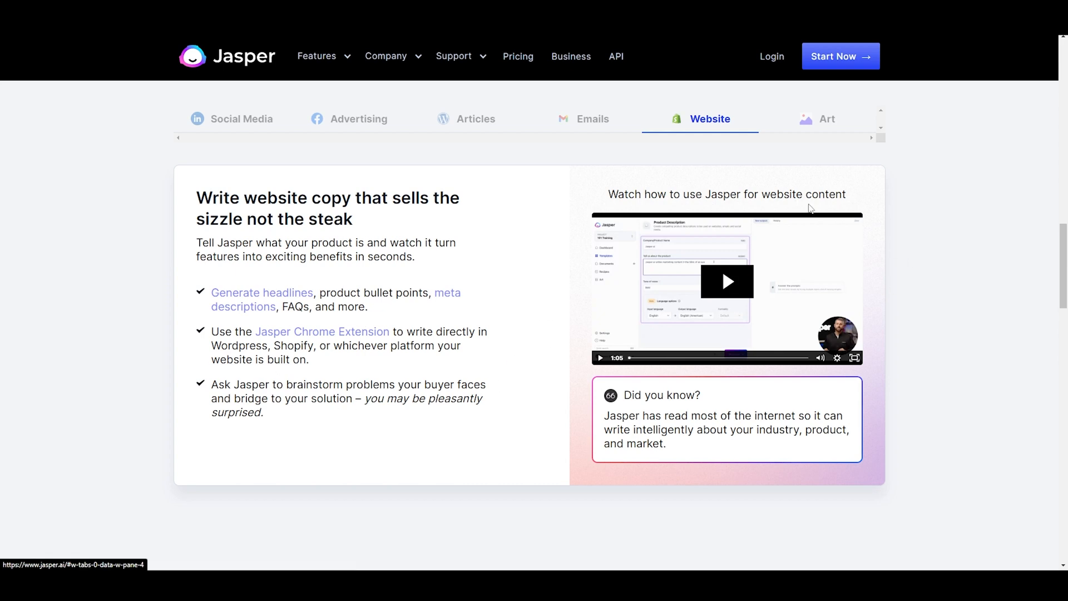
{"action": "left_click", "coordinate": [826, 118]}
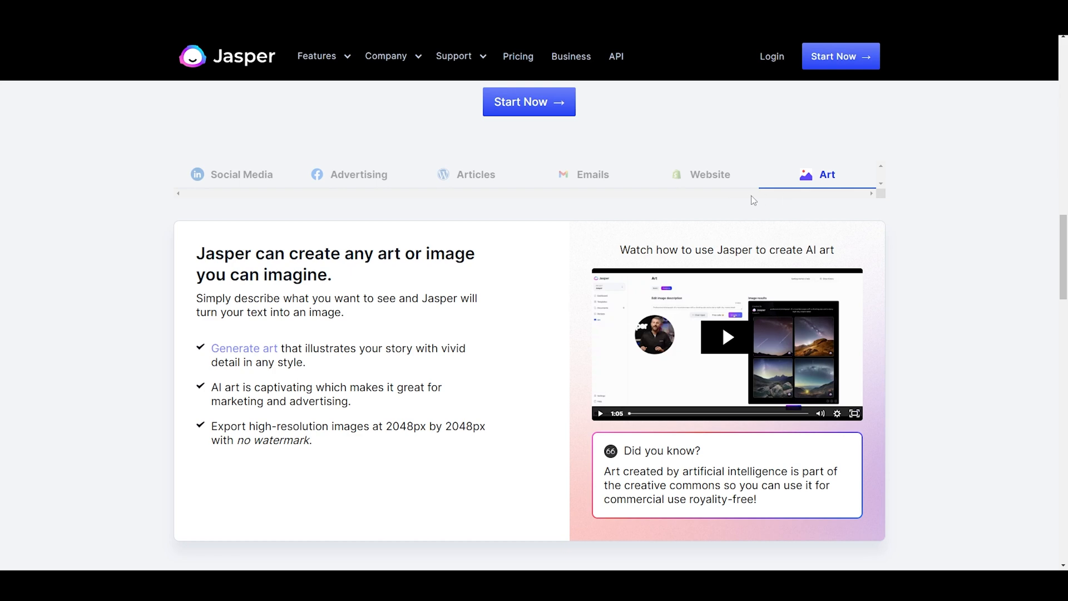
Scroll through 'How will Jasper unlock your creative potential?' to the integrations and extension promo.
{"action": "scroll", "scroll_direction": "down", "scroll_amount": 3}
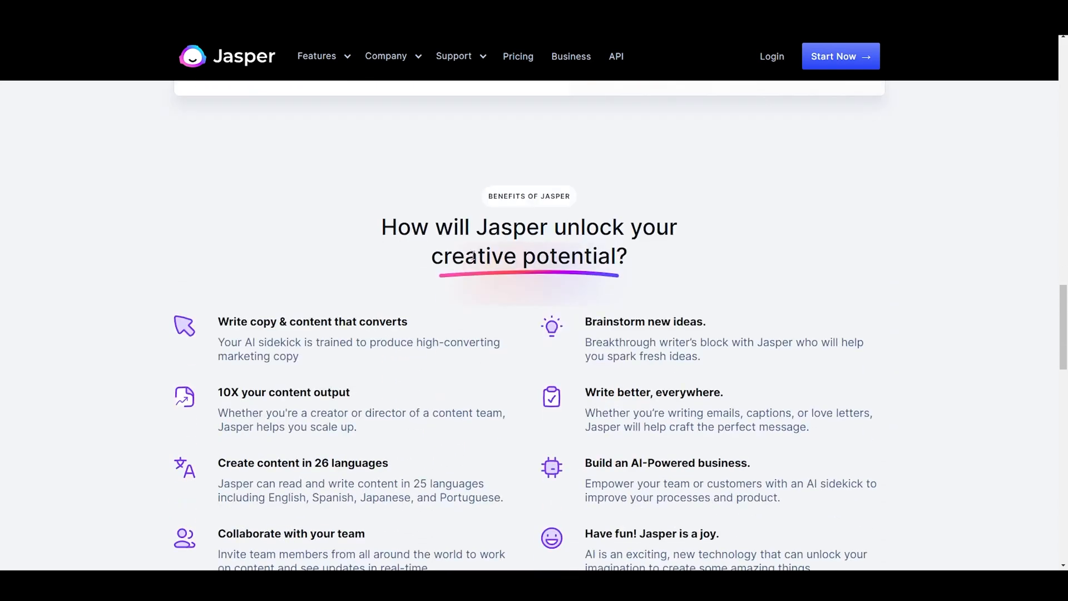
{"action": "scroll", "scroll_direction": "down", "scroll_amount": 3}
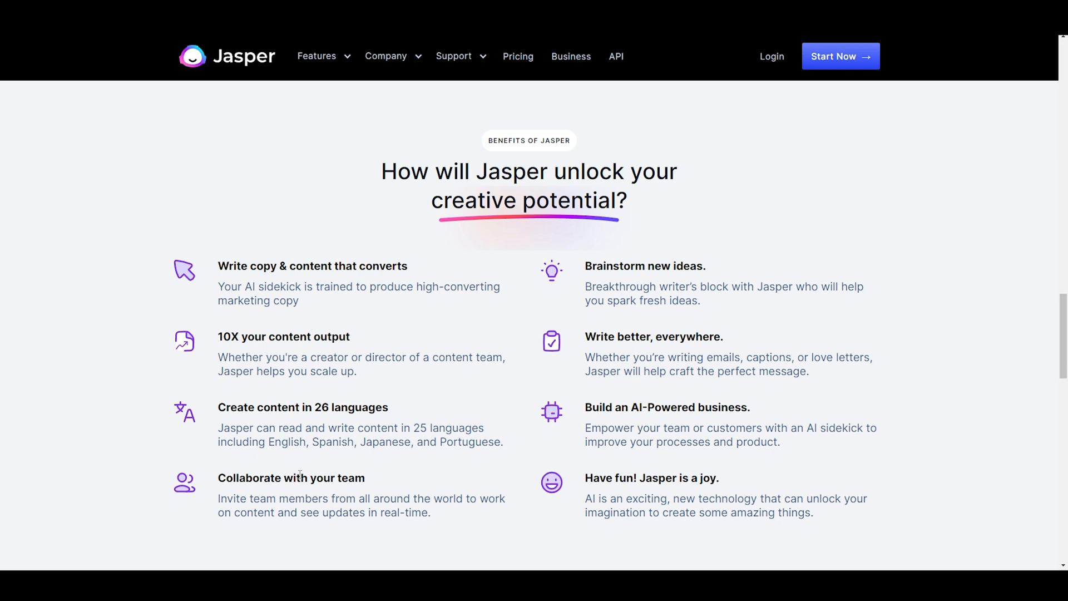
{"action": "scroll", "scroll_direction": "down", "scroll_amount": 3}
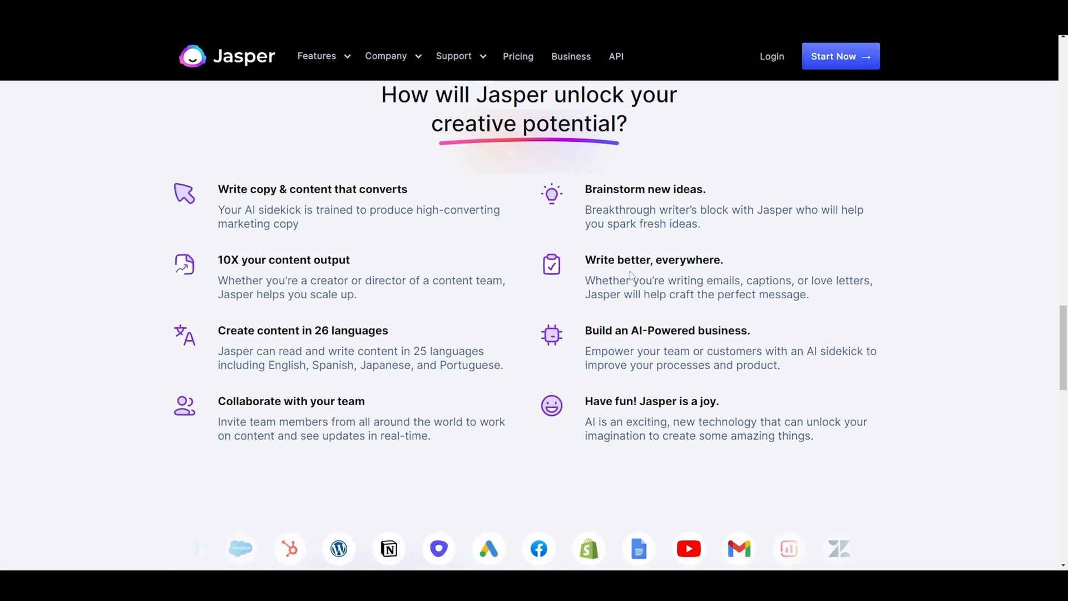
{"action": "scroll", "scroll_direction": "down", "scroll_amount": 3}
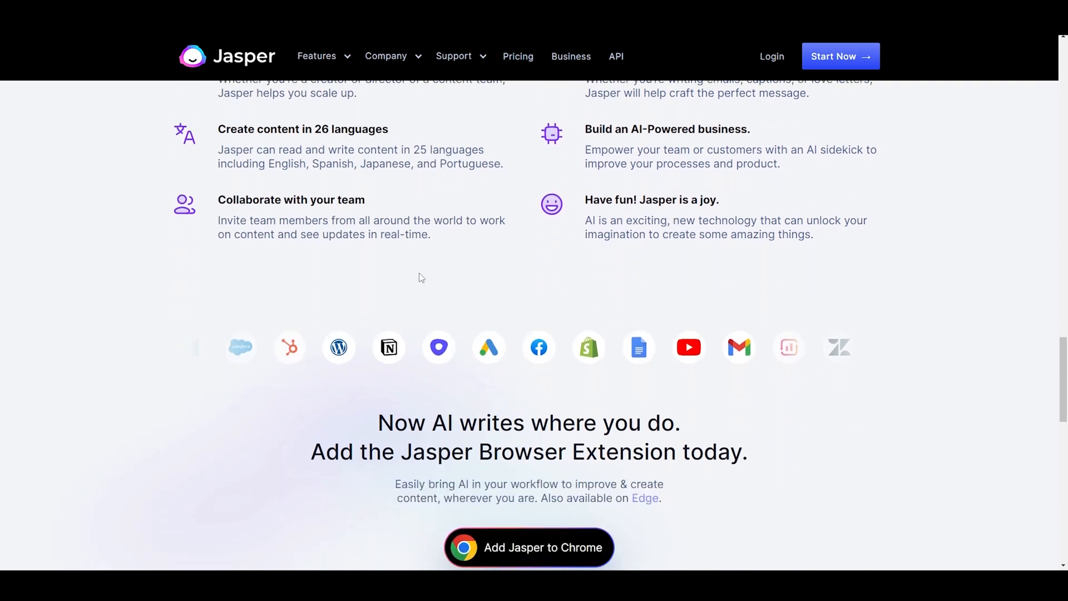
Scroll past 'Add Jasper to Chrome' to the Generative AI category-leader awards banner.
{"action": "scroll", "scroll_direction": "down", "scroll_amount": 3}
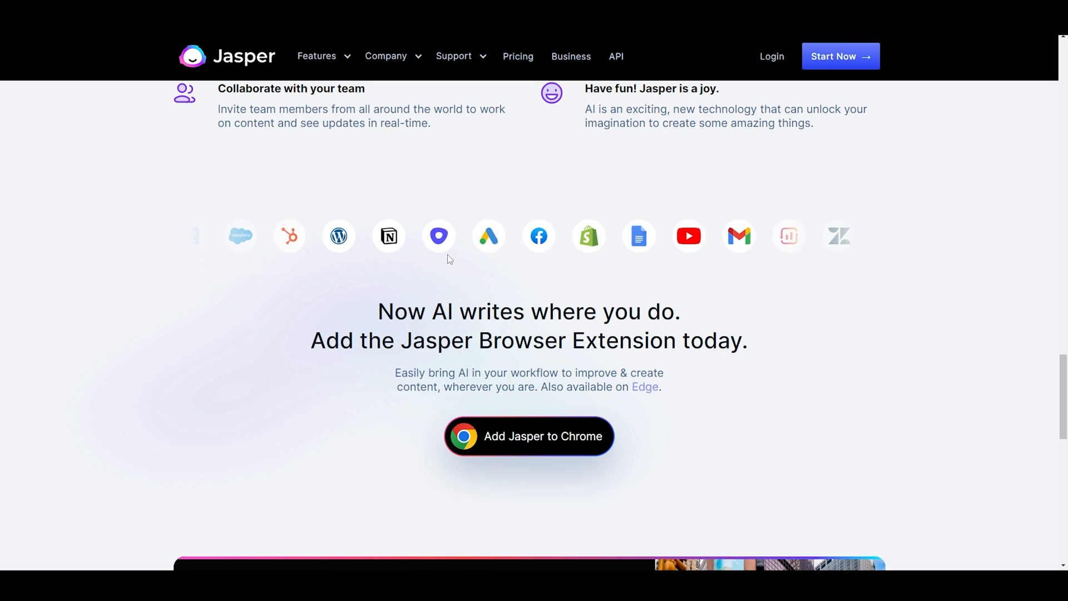
{"action": "scroll", "scroll_direction": "down", "scroll_amount": 3}
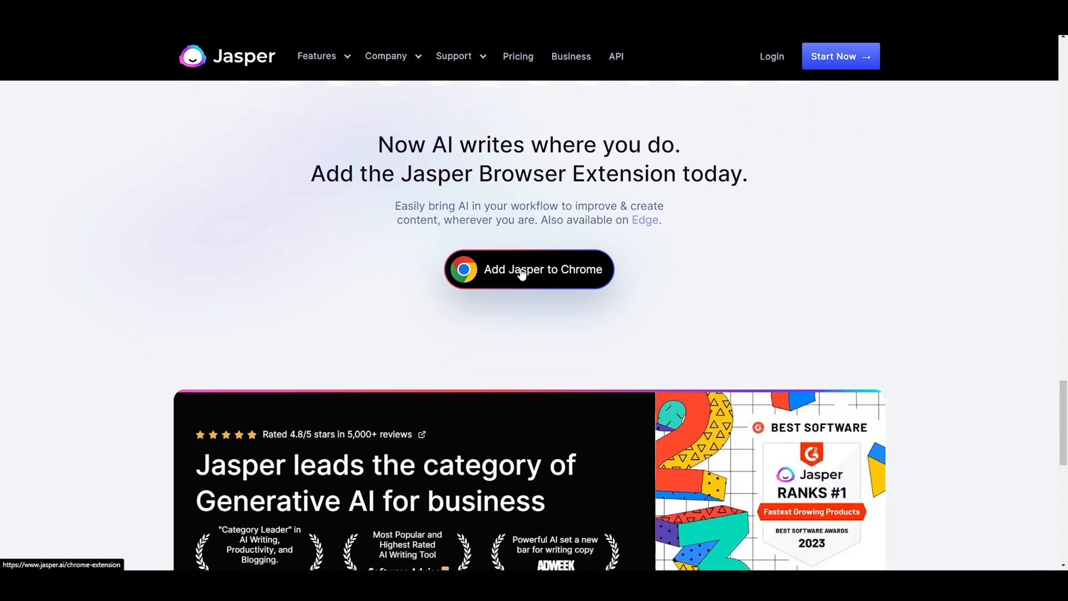
{"action": "scroll", "scroll_direction": "down", "scroll_amount": 3}
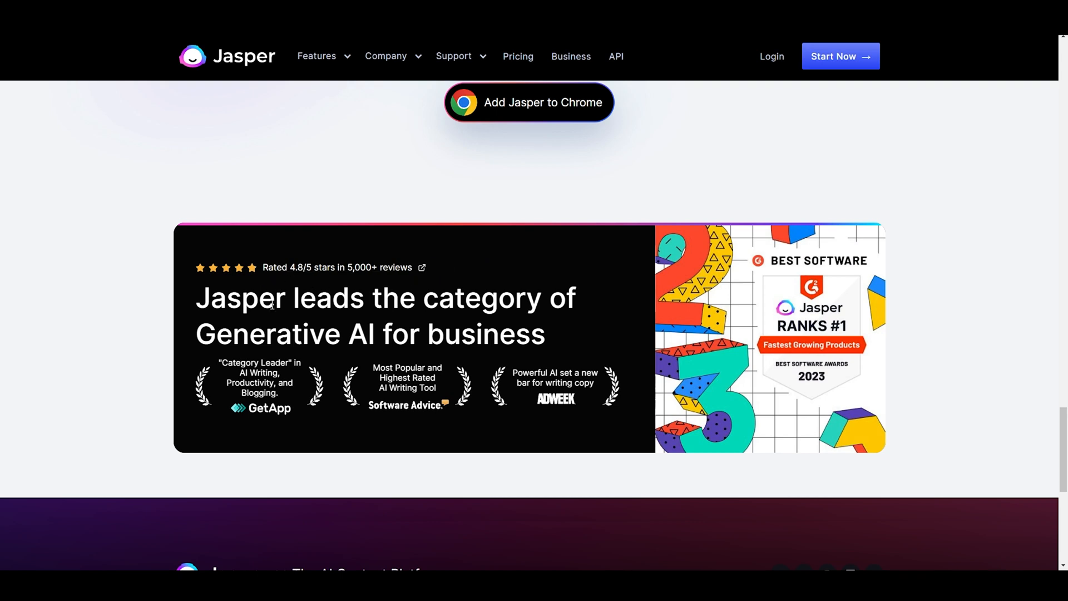
Reach the footer's community invite, then return to the browser extension promotion.
{"action": "scroll", "scroll_direction": "down", "scroll_amount": 3}
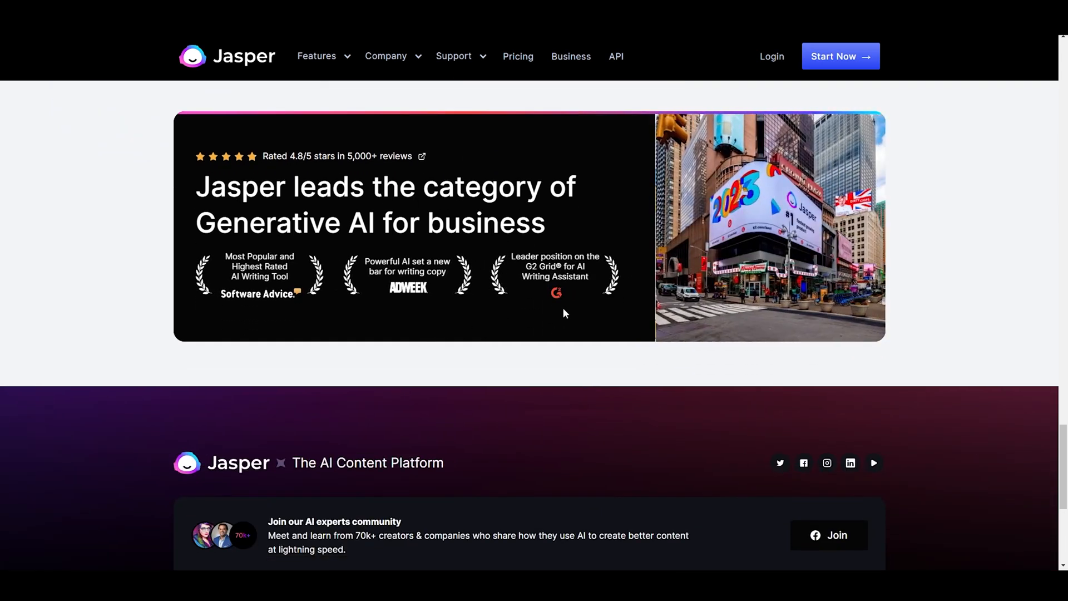
{"action": "scroll", "scroll_direction": "down", "scroll_amount": 3}
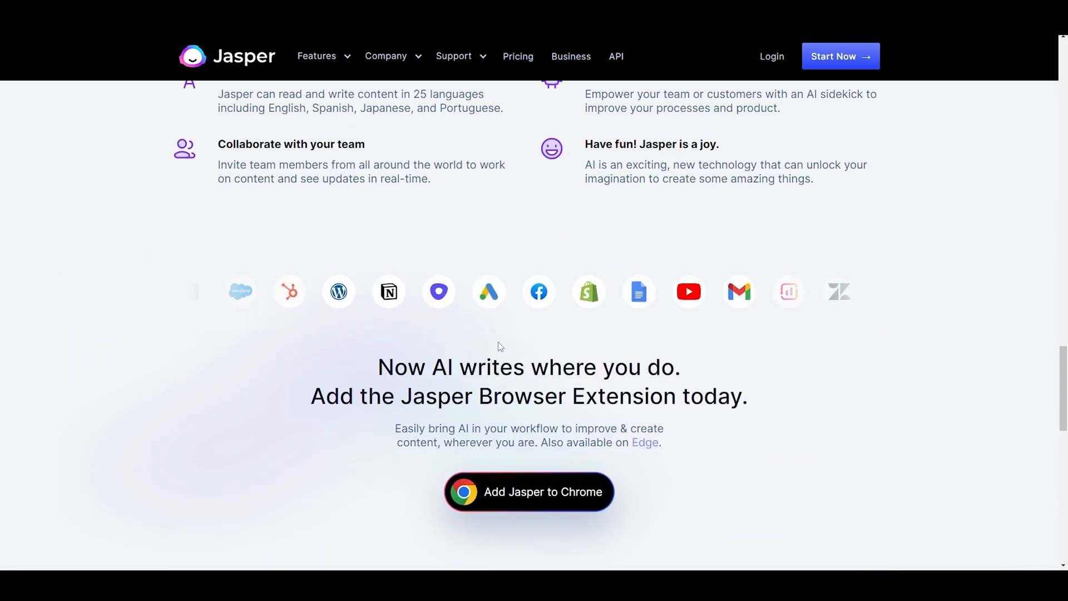
Reselect the Social Media tab and scroll up to the 'Trusted by 100,000+ teams' logos.
{"action": "scroll", "scroll_direction": "up", "scroll_amount": 3}
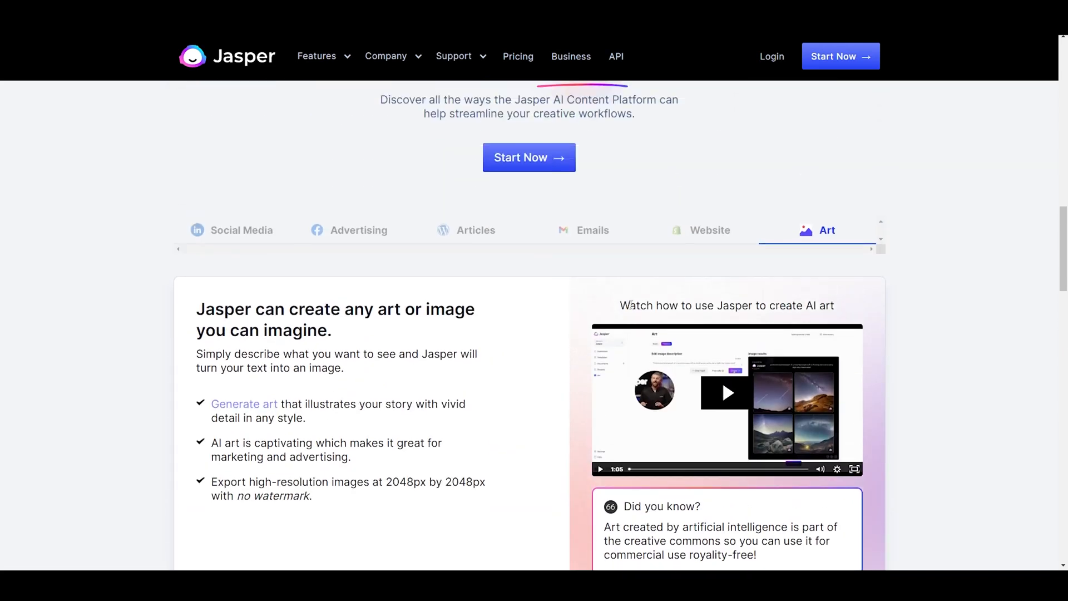
{"action": "left_click", "coordinate": [592, 230]}
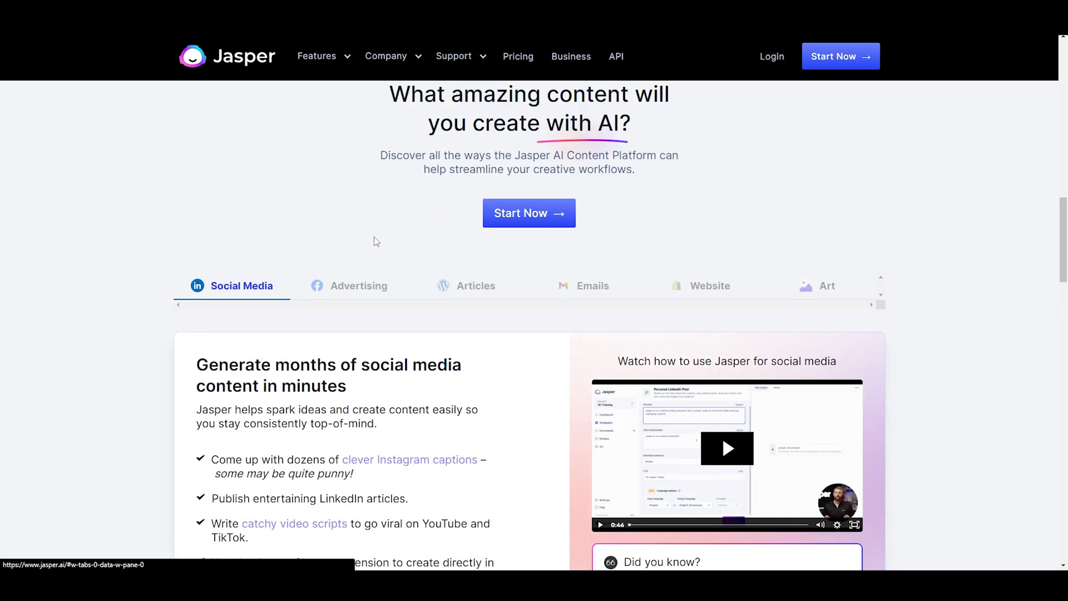
{"action": "scroll", "scroll_direction": "up", "scroll_amount": 3}
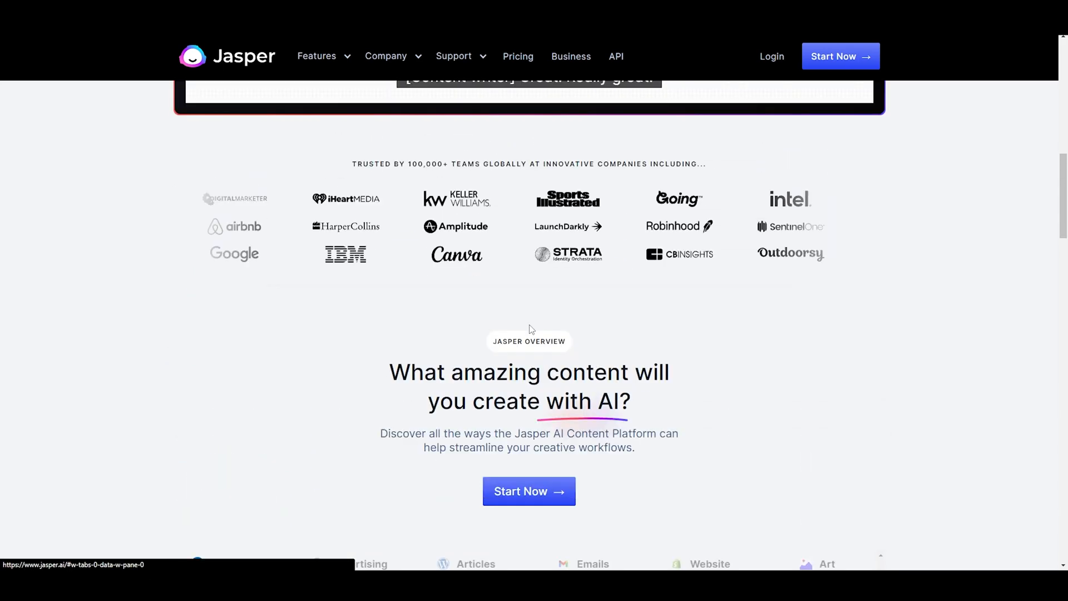